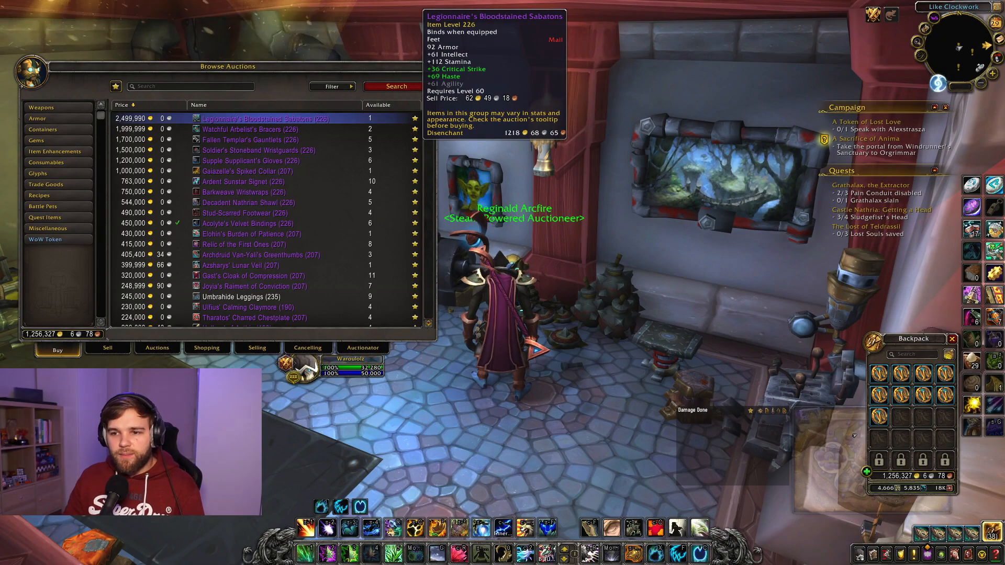
mouse_move(249, 129)
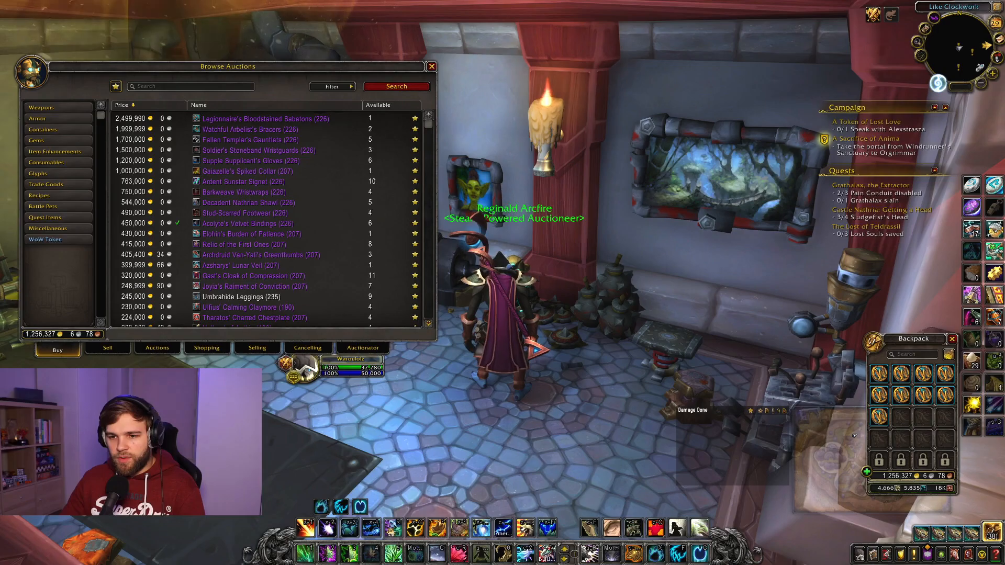
Step: Refresh the Browse Auctions favorites listing via Search, showing Watchful Arbelist's Bracers at 999,999
left_click(431, 66)
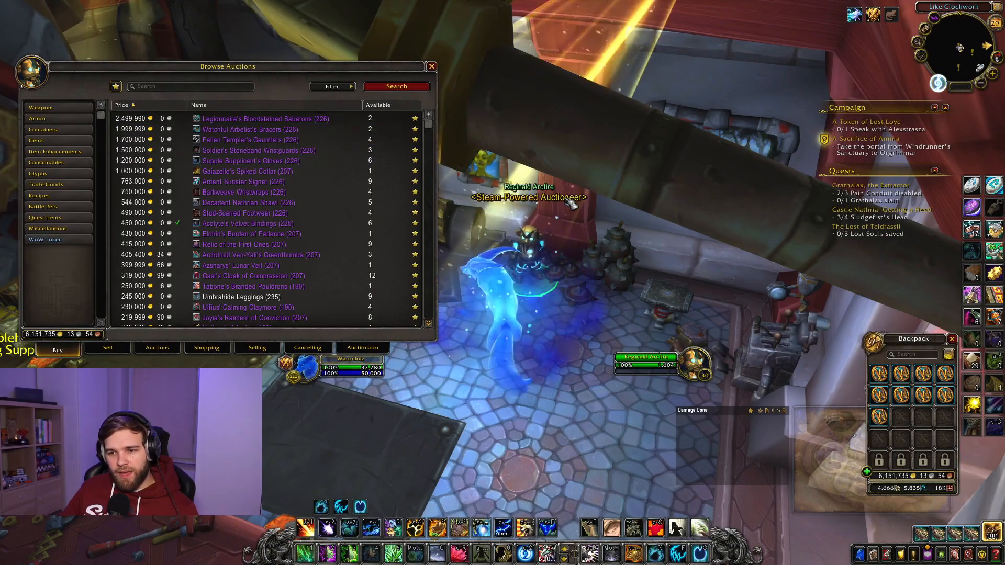
mouse_move(115, 85)
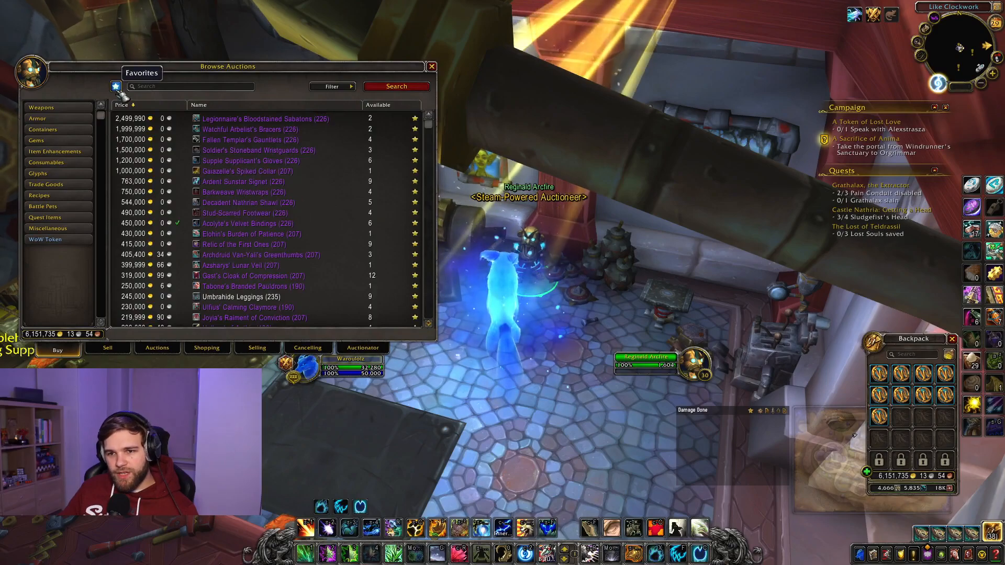
mouse_move(250, 128)
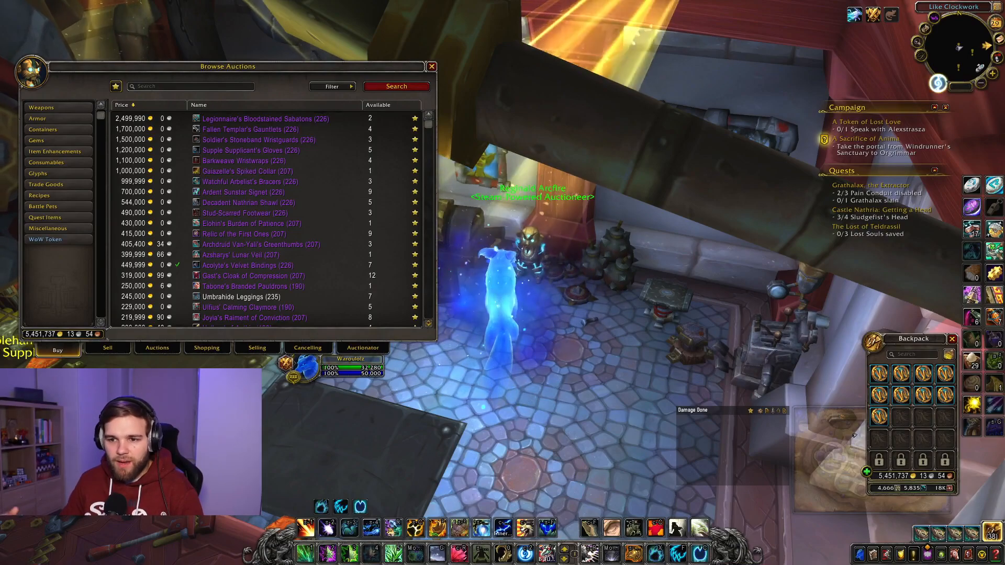
mouse_move(116, 86)
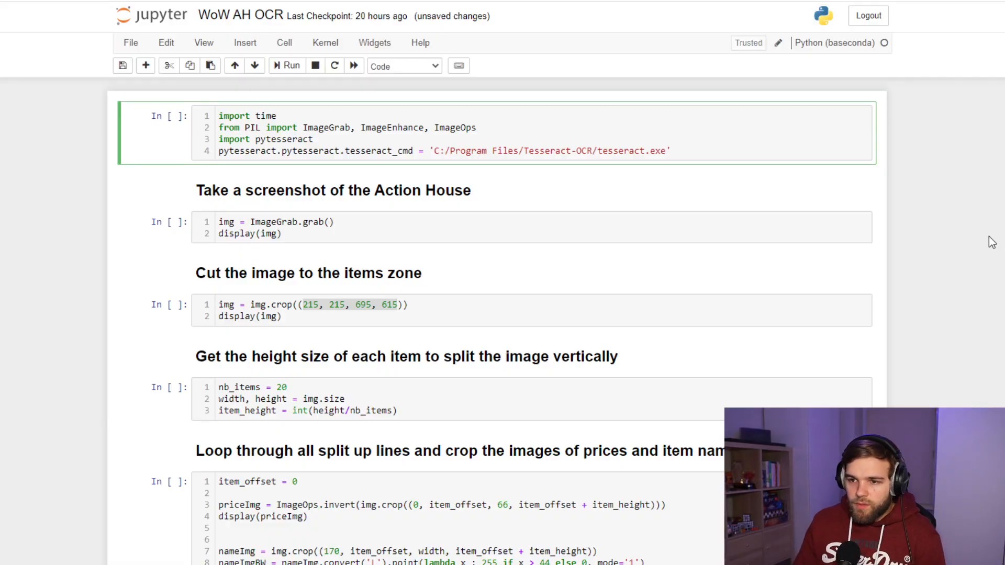
Step: Run the import and screenshot cells, then select and run the crop cell
left_click(291, 66)
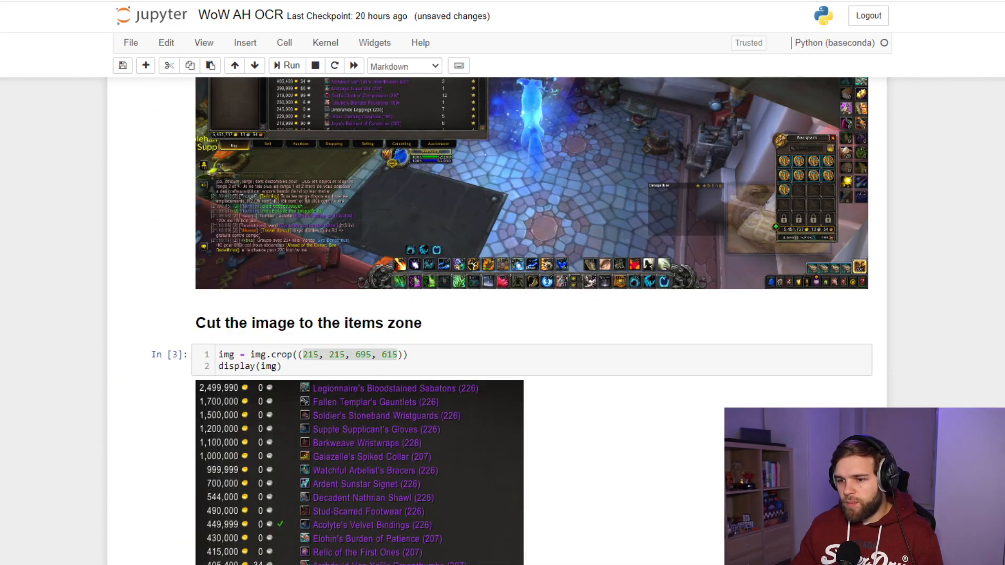
left_click(340, 366)
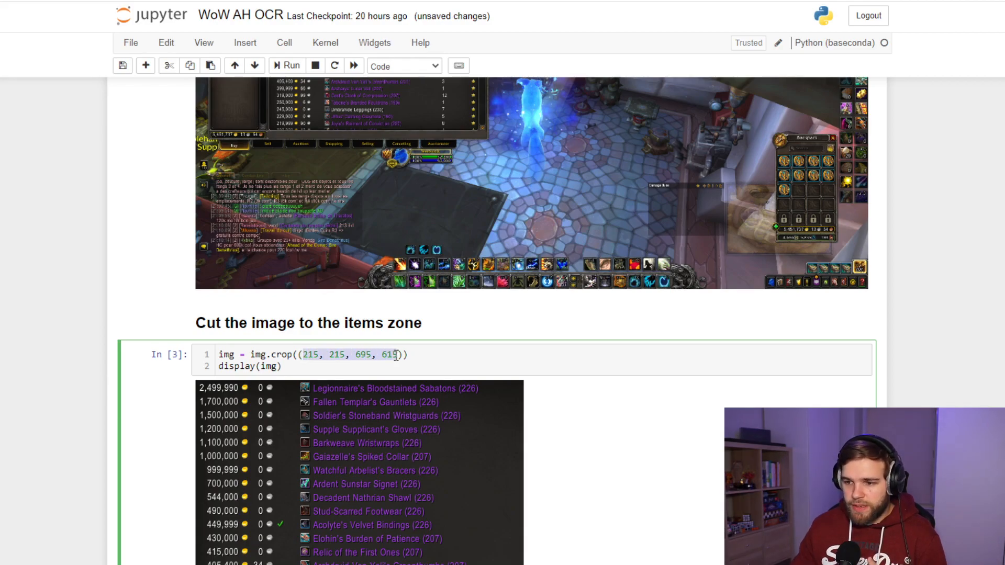
Step: Run the nb_items cell dividing the cropped height among 20 items, noting crop coordinate 695
scroll("down", 3)
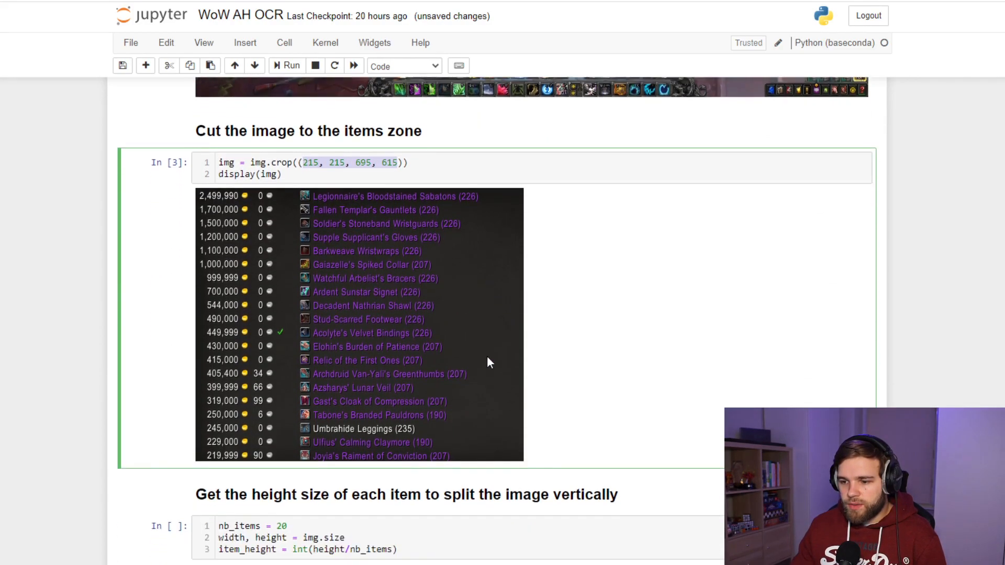
scroll("down", 3)
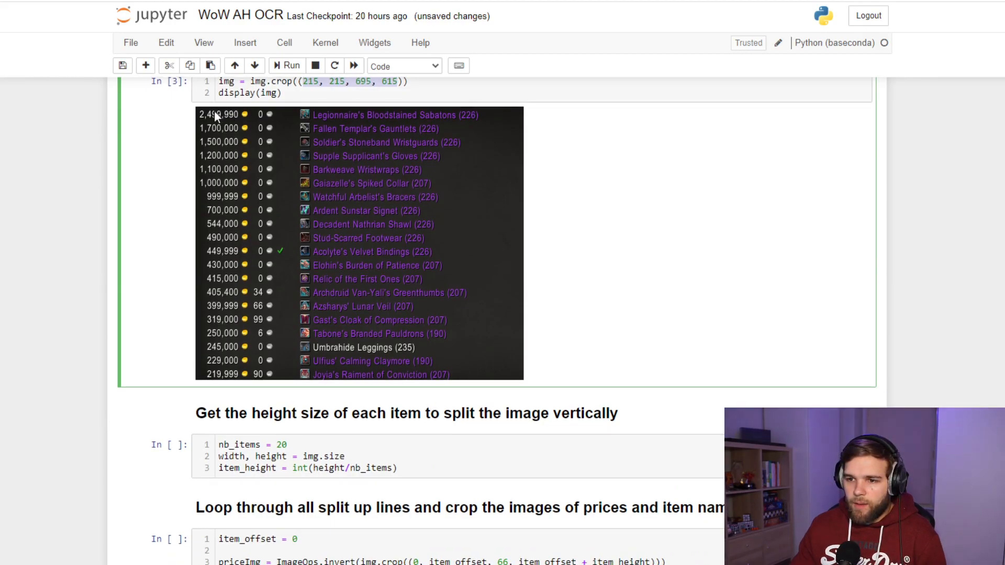
mouse_move(229, 382)
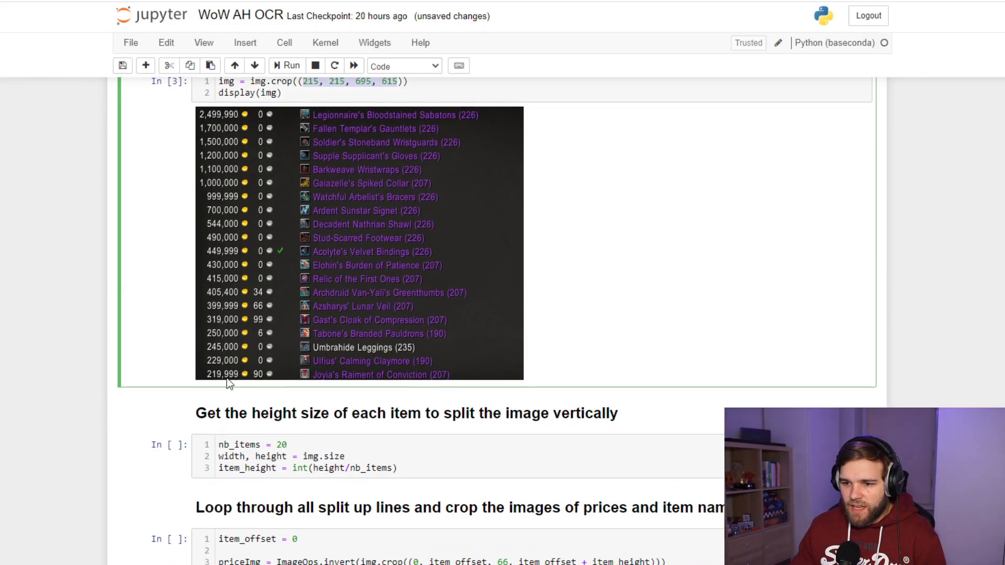
mouse_move(230, 117)
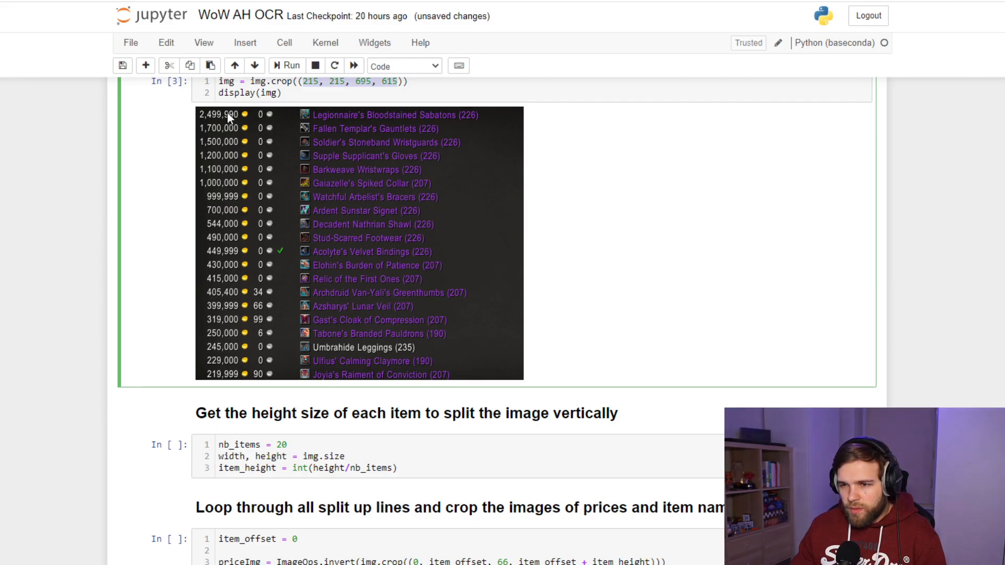
mouse_move(402, 148)
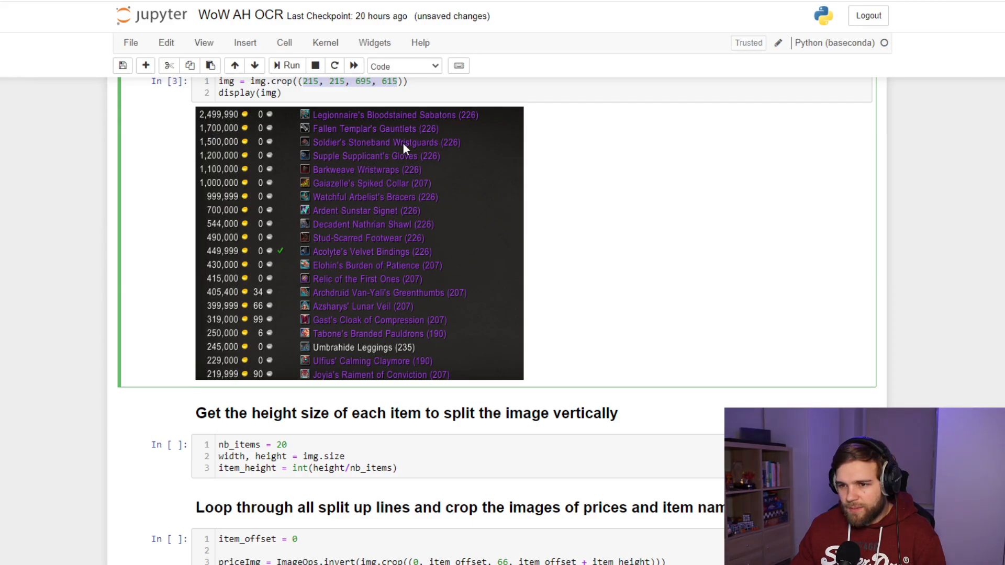
mouse_move(189, 113)
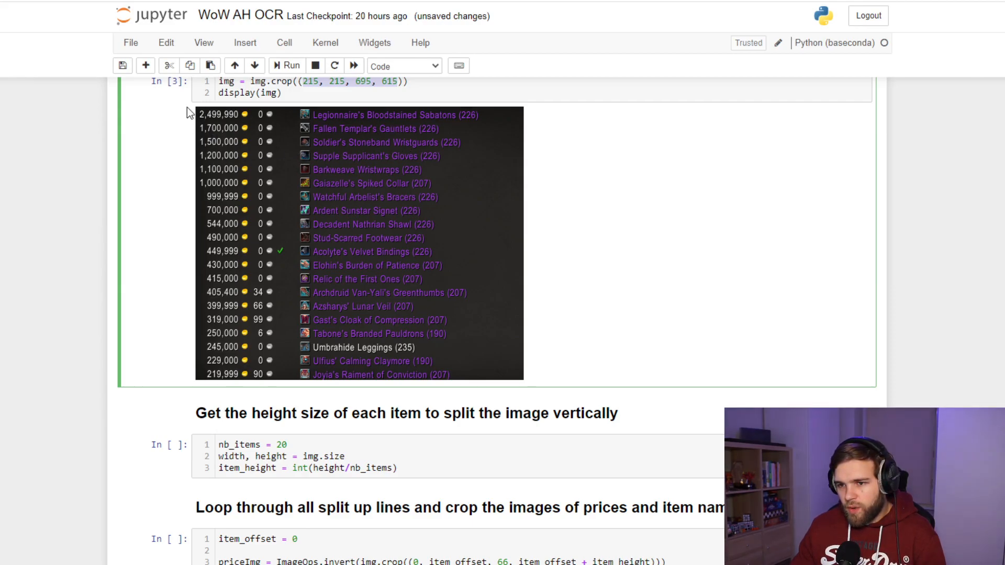
left_click(371, 81)
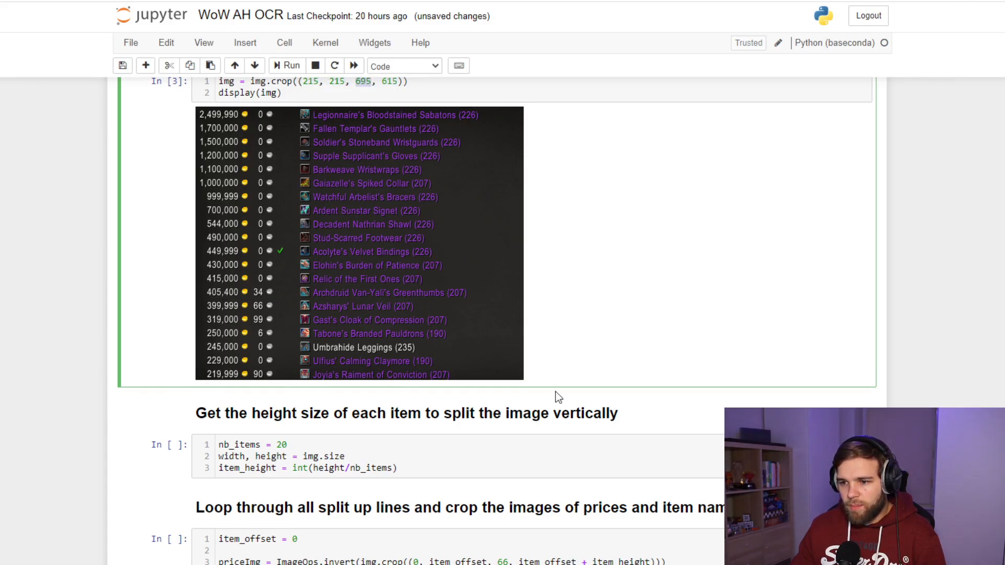
mouse_move(280, 117)
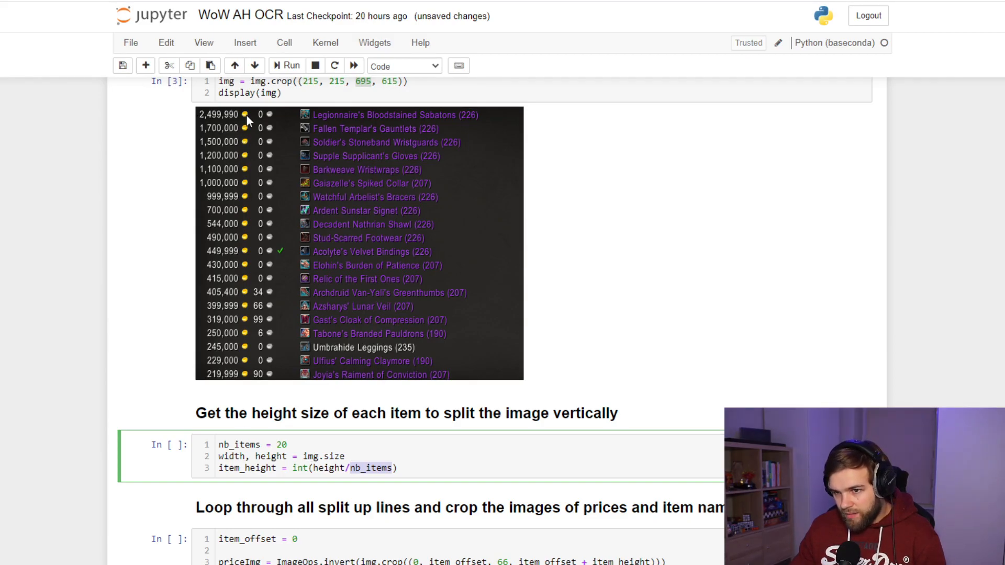
mouse_move(215, 106)
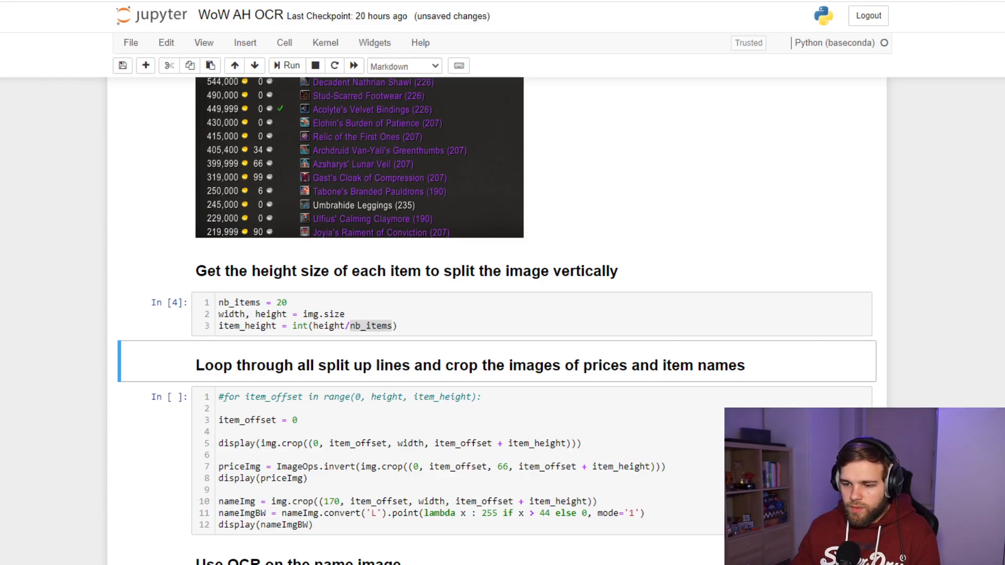
Step: Run the row-cropping loop cell and change the point threshold from 44 to 46
left_click(285, 420)
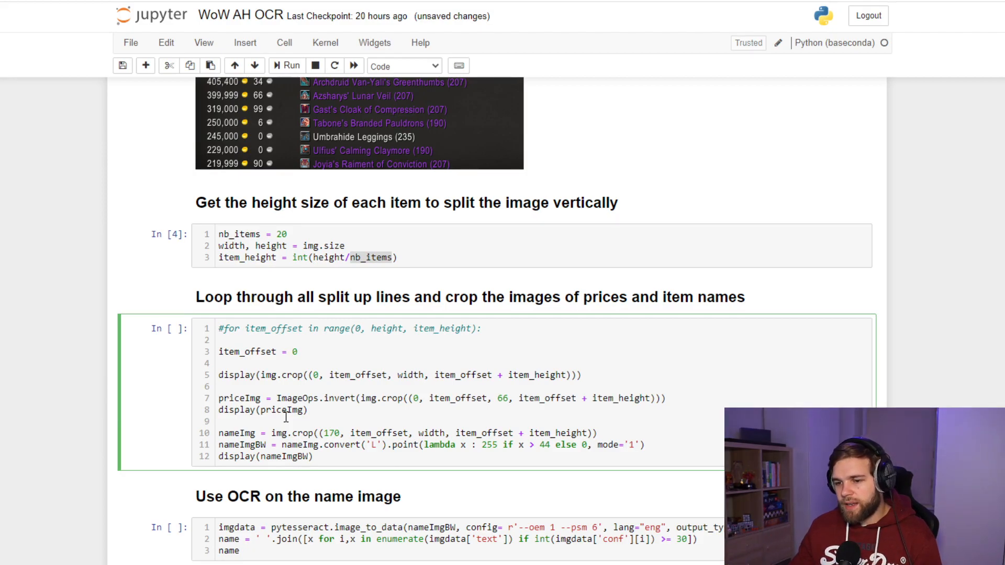
left_click(287, 66)
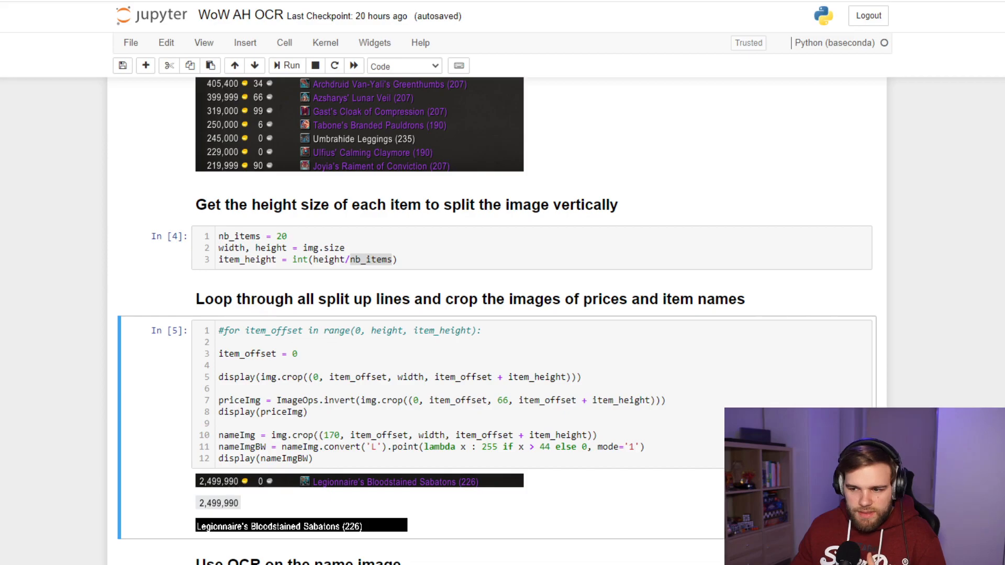
mouse_move(318, 536)
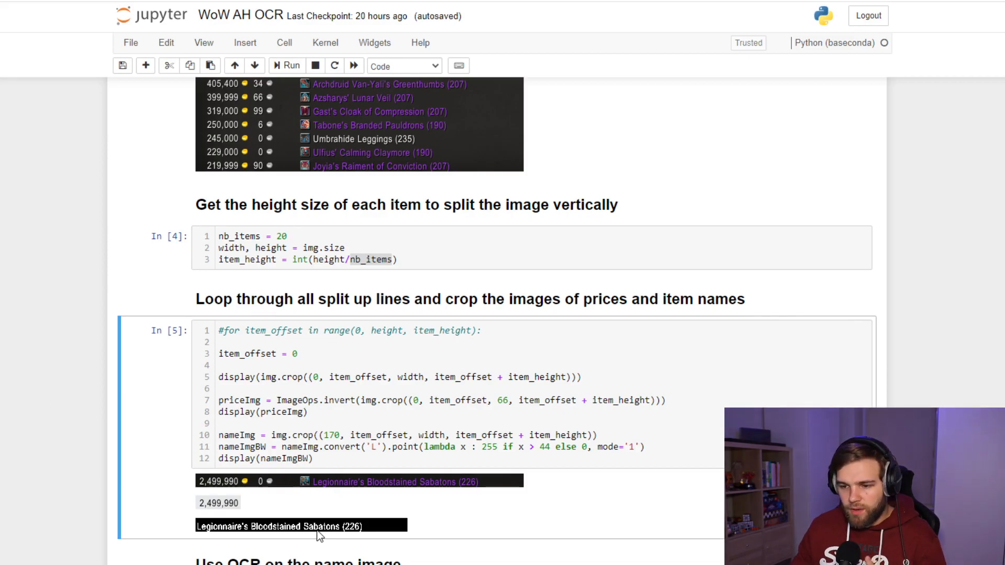
mouse_move(303, 552)
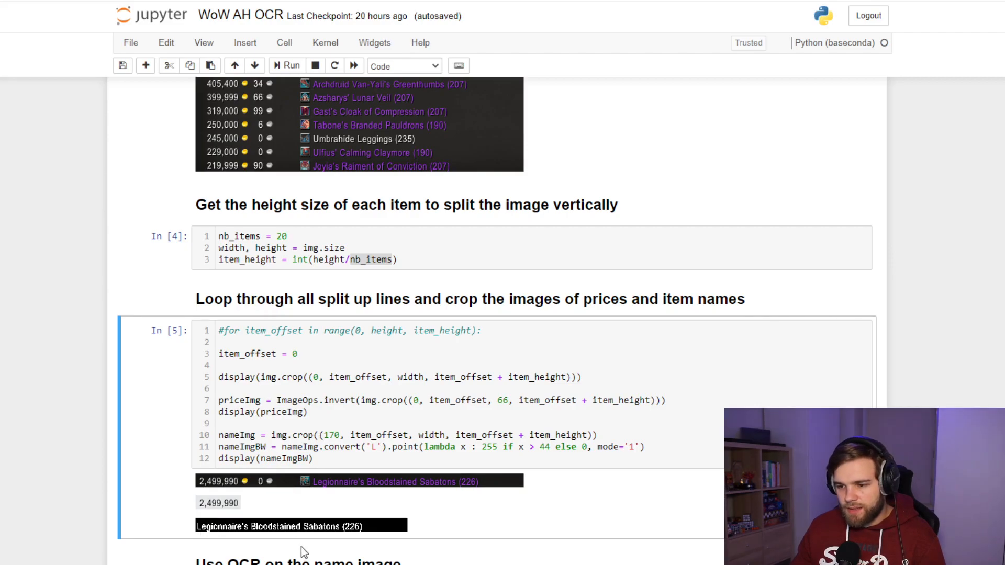
mouse_move(203, 529)
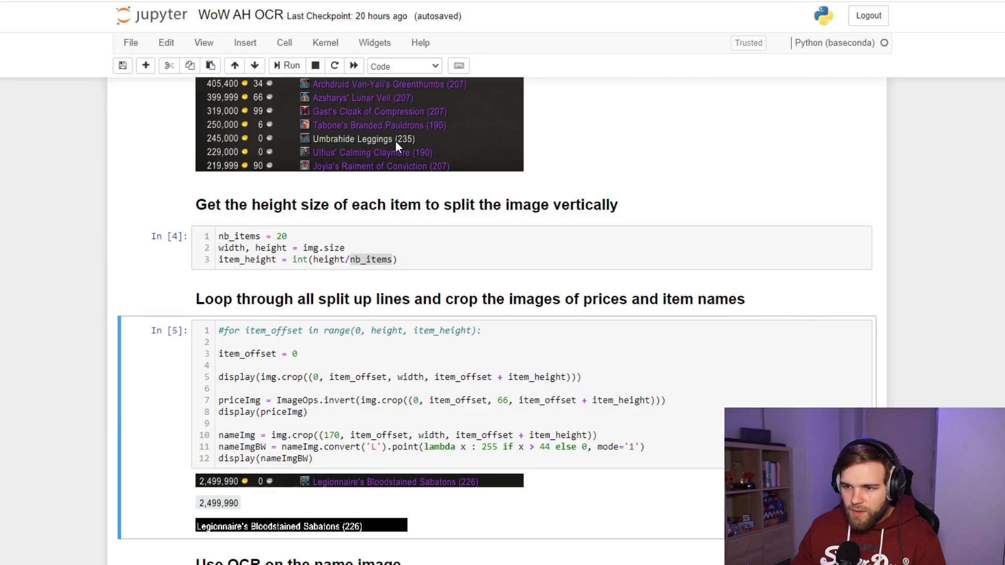
mouse_move(426, 137)
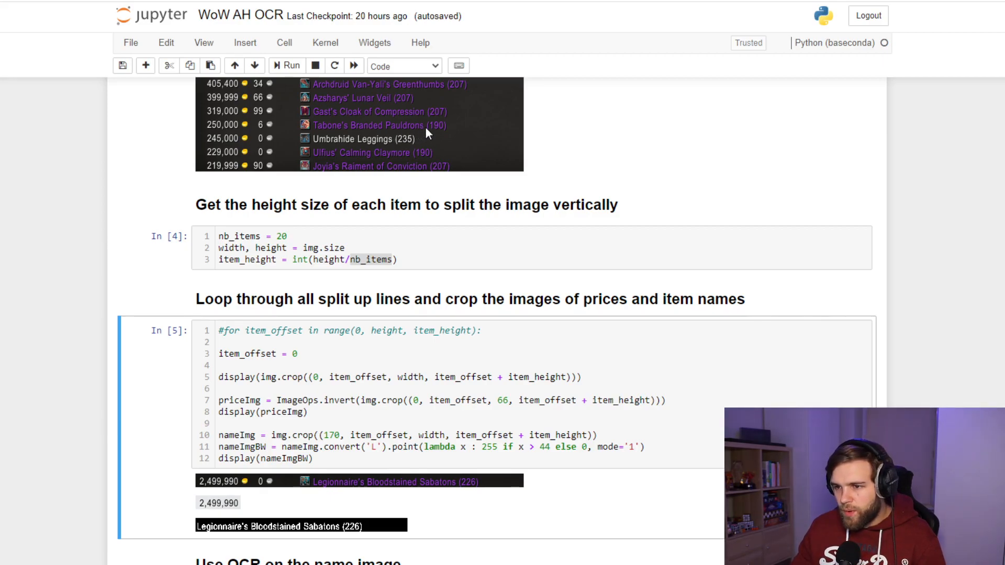
mouse_move(483, 131)
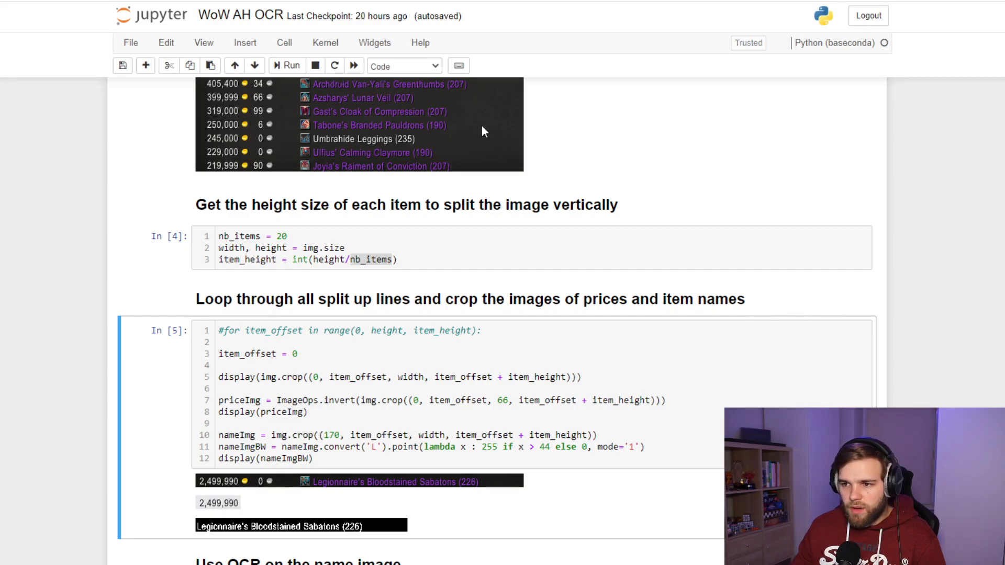
mouse_move(483, 126)
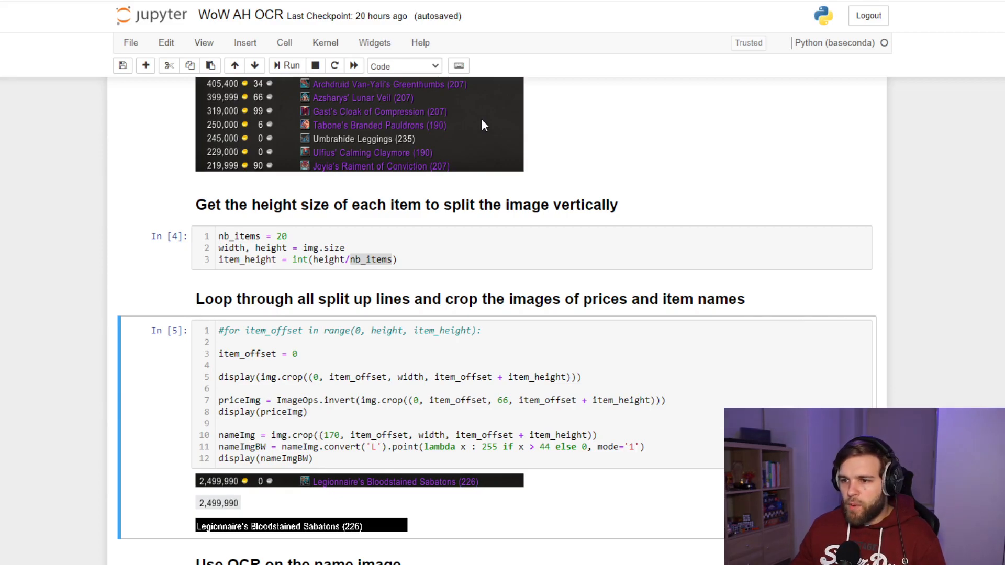
mouse_move(429, 138)
type("6")
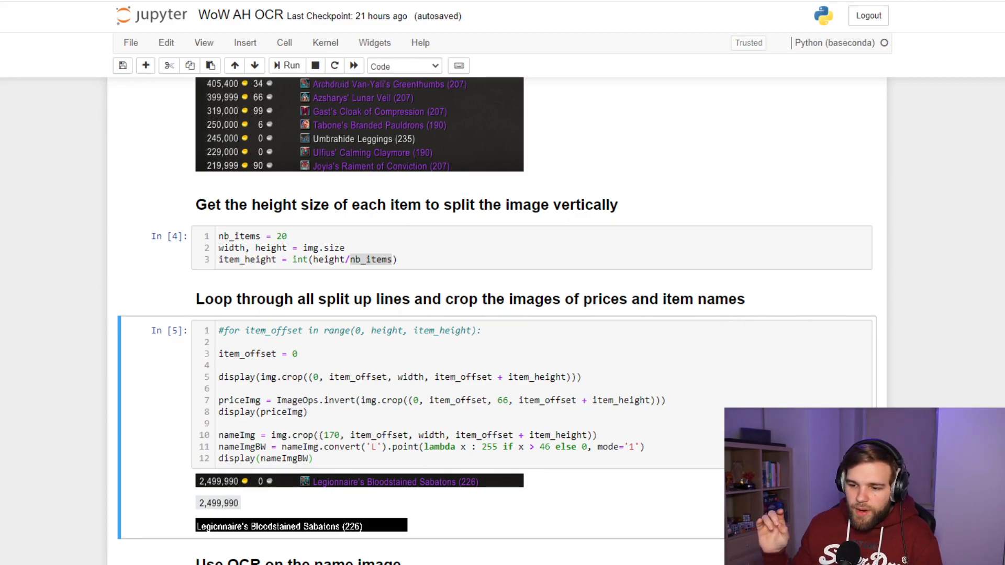
scroll("down", 3)
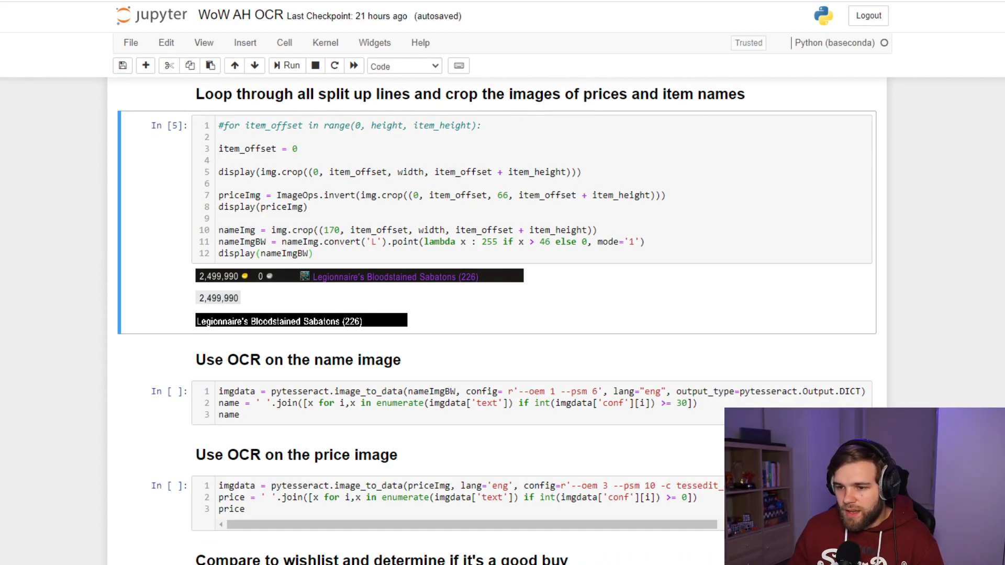
mouse_move(250, 339)
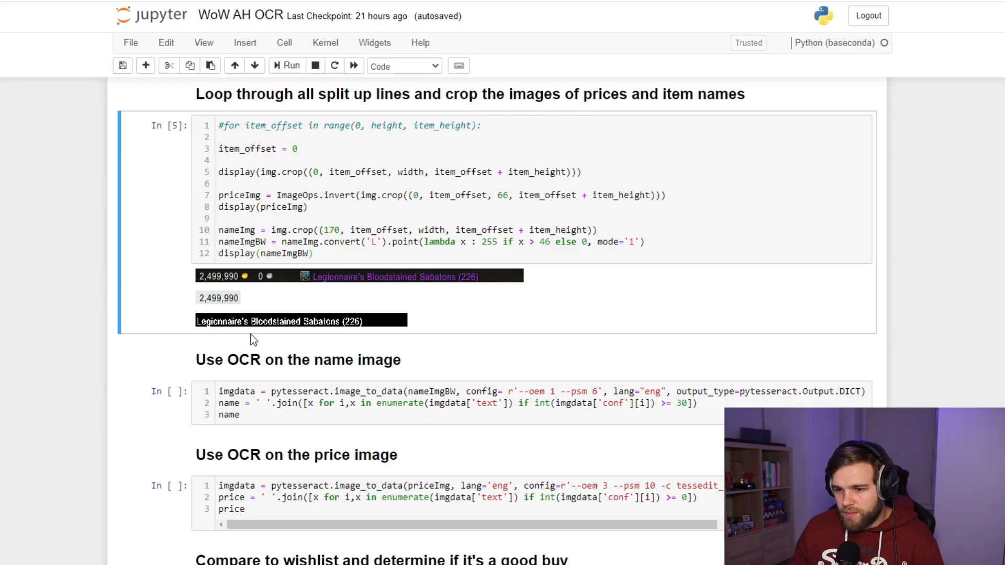
mouse_move(291, 314)
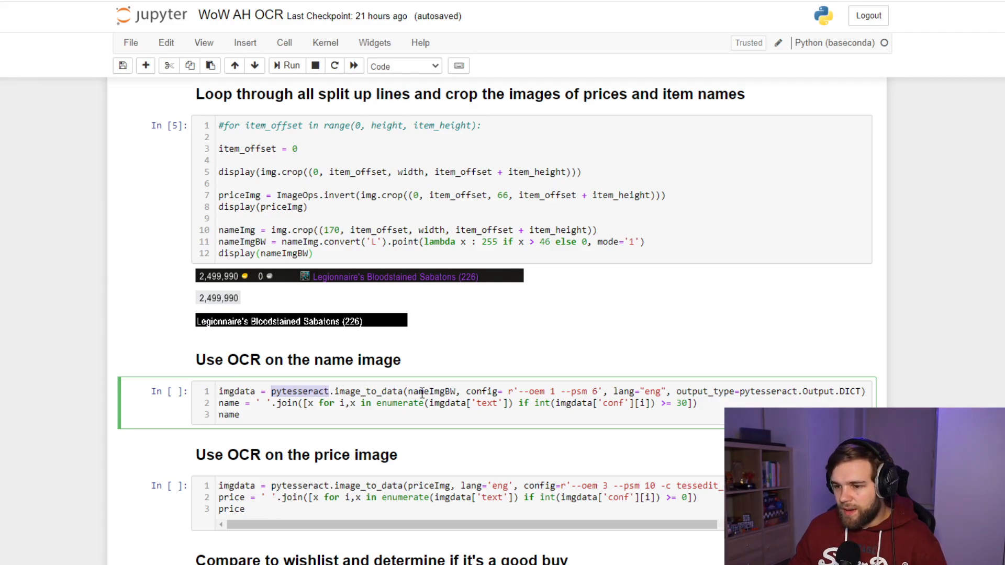
double_click(431, 392)
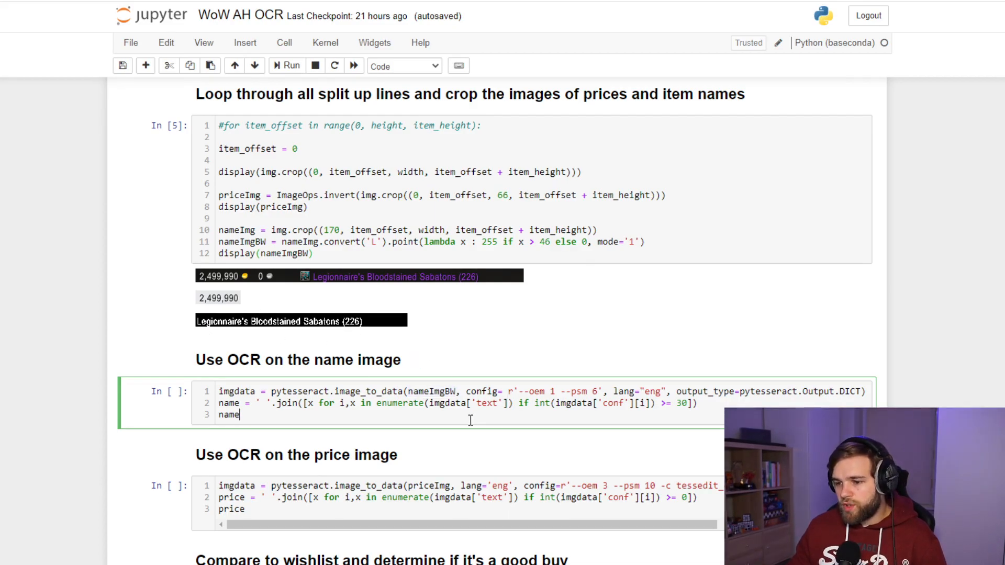
left_click(287, 65)
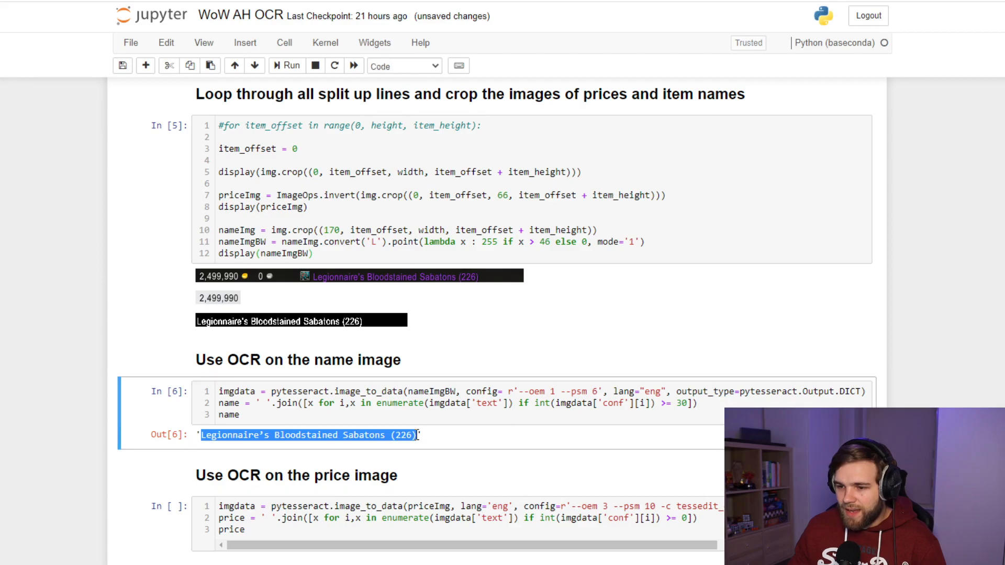
mouse_move(236, 325)
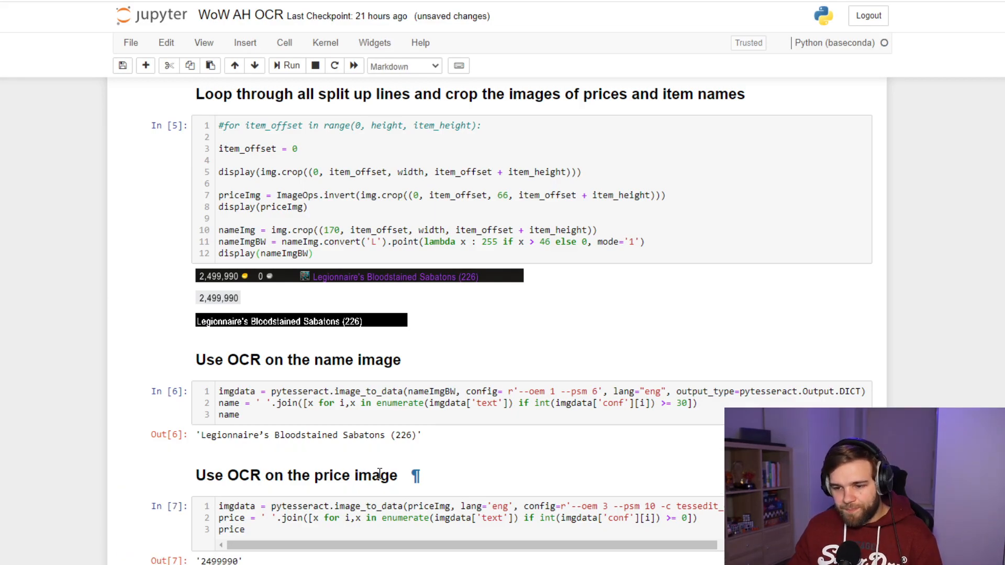
Step: Scroll past the price OCR output 2499990 to the wishlist section
scroll("down", 3)
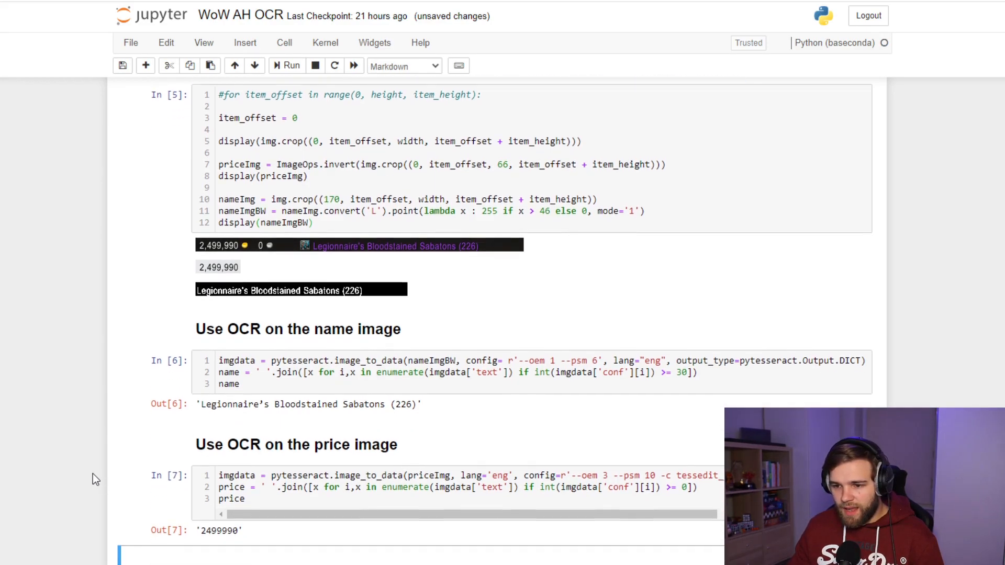
scroll("down", 3)
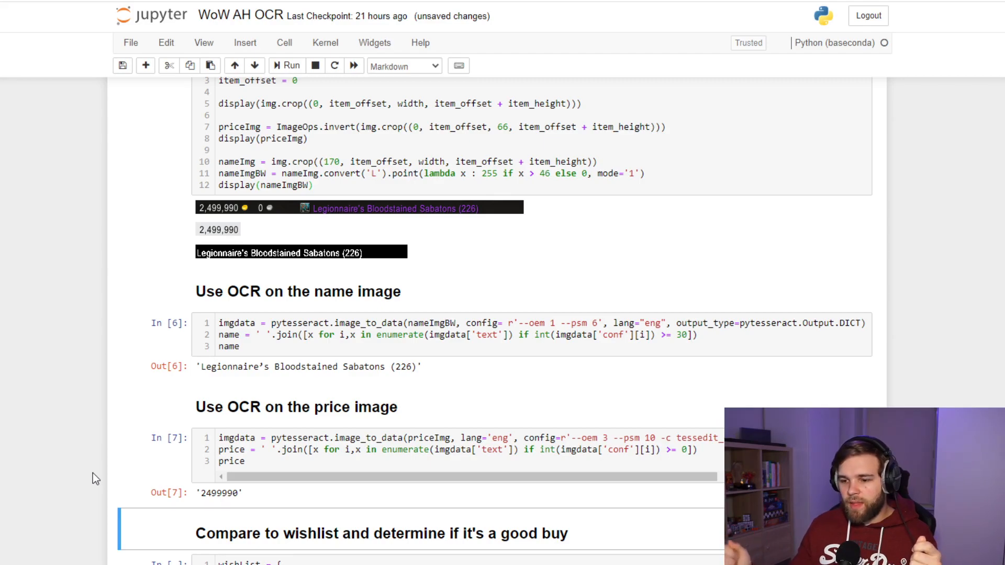
scroll("down", 3)
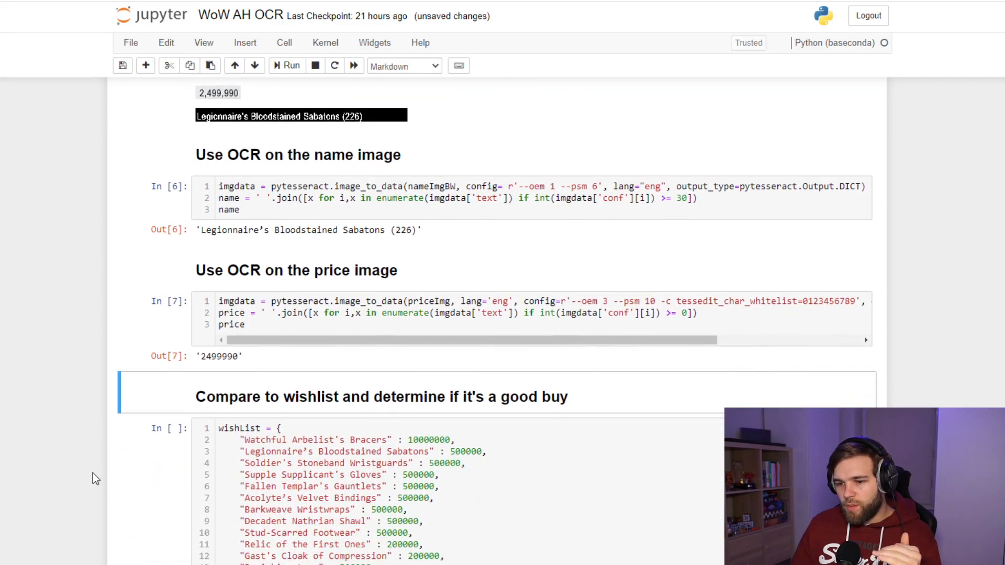
scroll("down", 3)
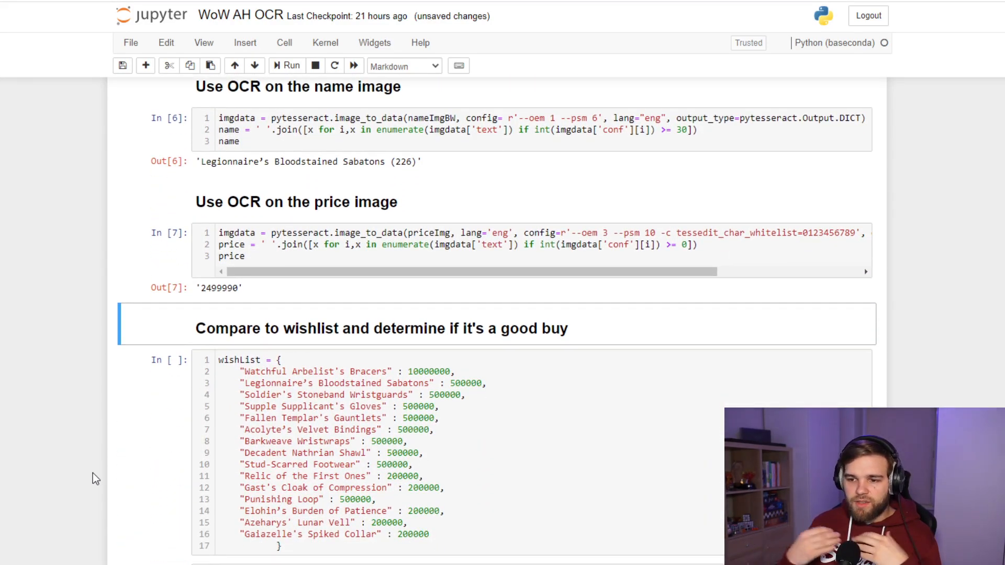
mouse_move(110, 460)
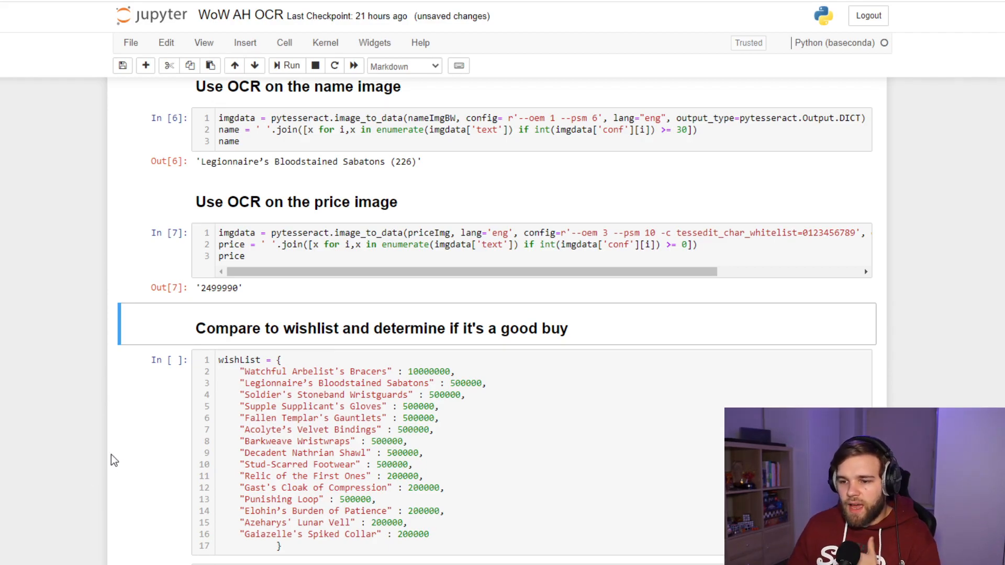
scroll("down", 3)
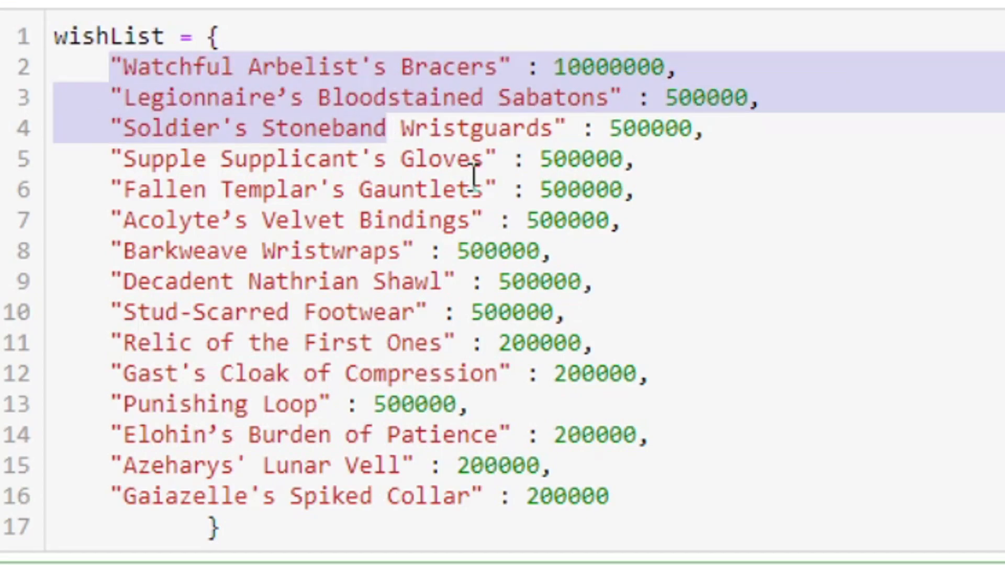
double_click(608, 66)
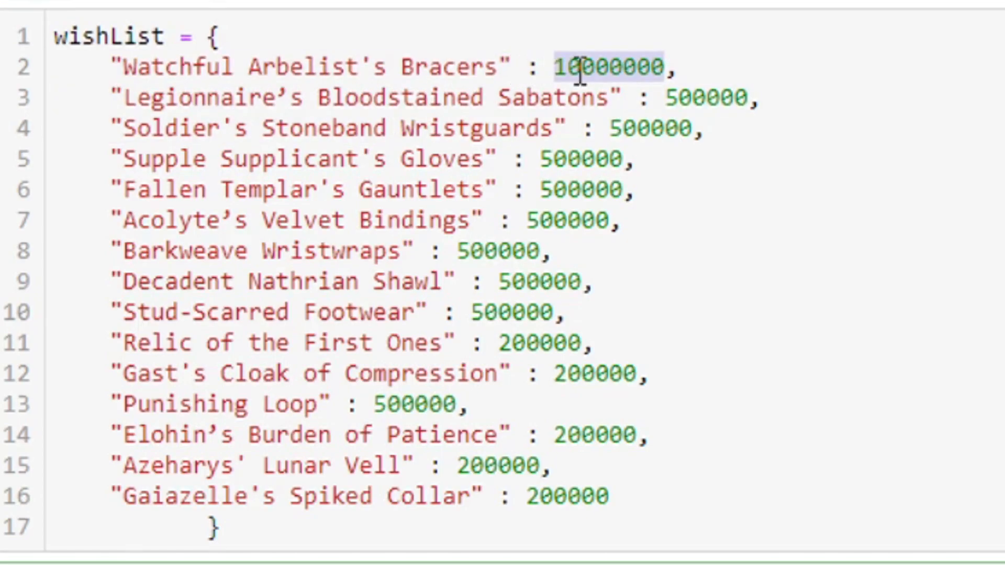
left_click(397, 67)
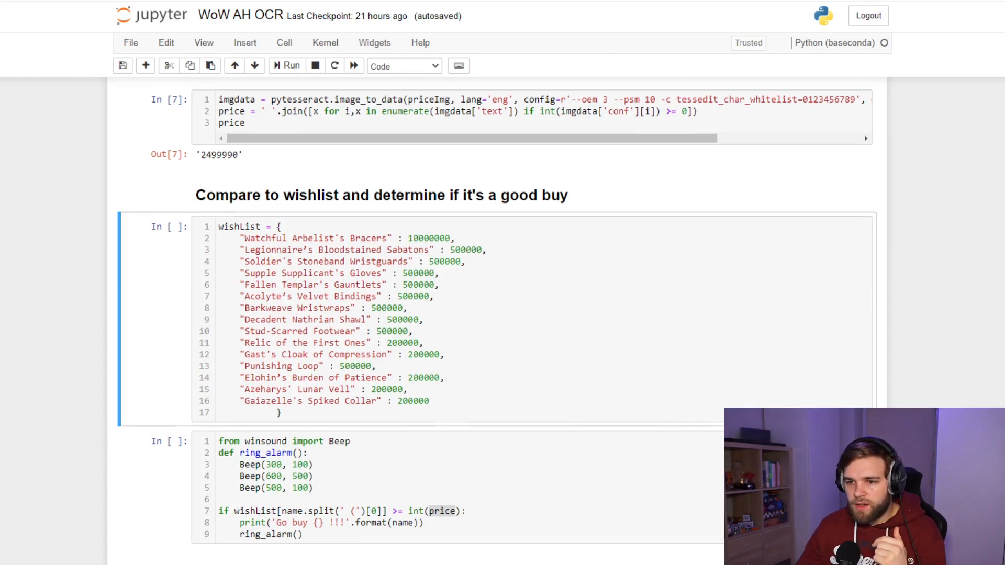
Step: Set the Sabatons wishlist price to 5000000 and run the wishlist and compare cells
scroll("up", 3)
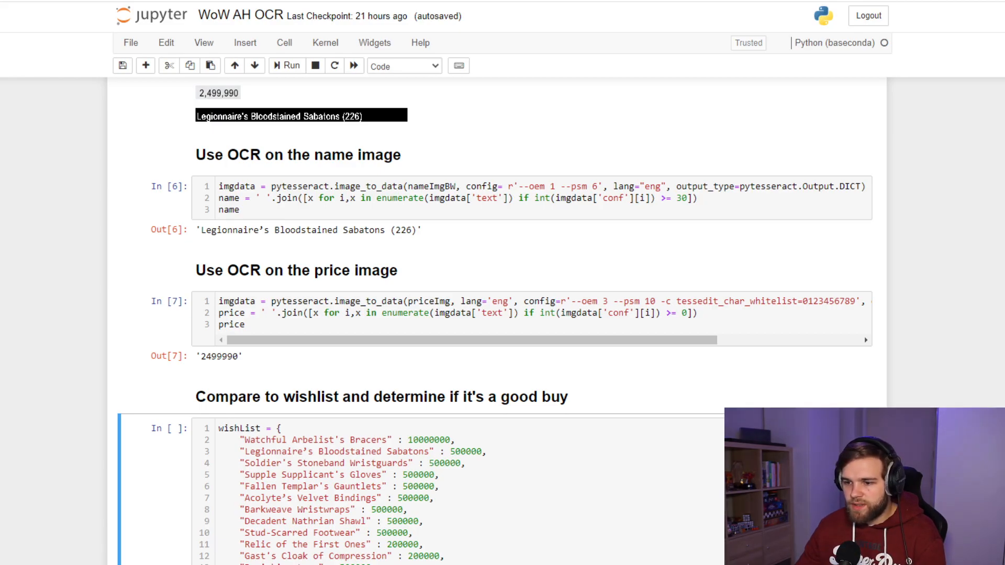
left_click(453, 452)
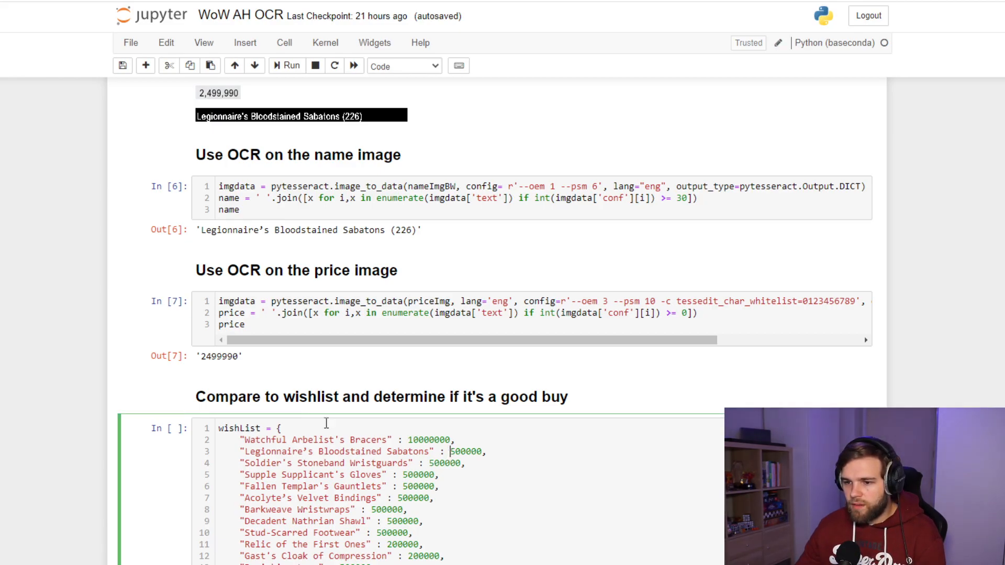
double_click(220, 356)
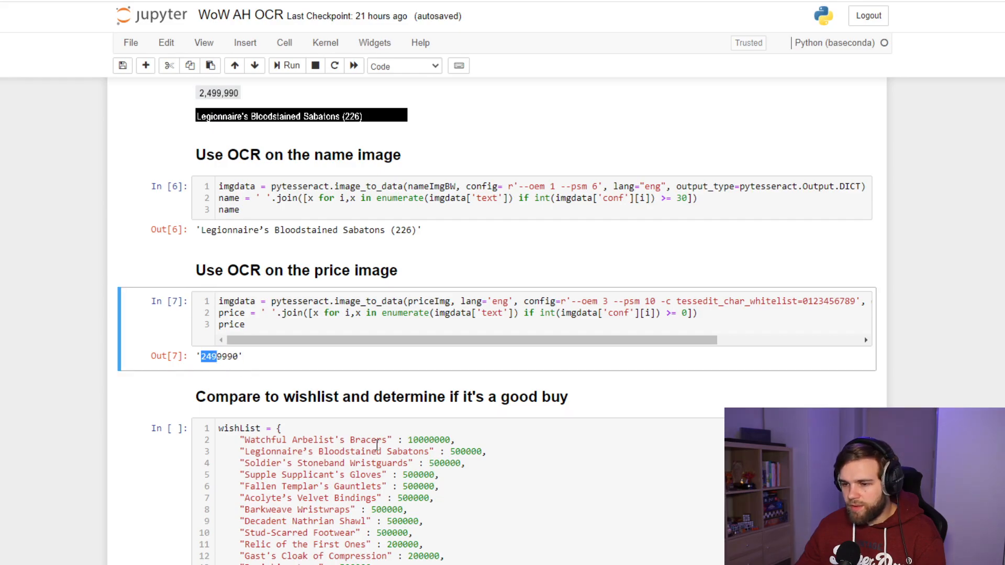
left_click(537, 457)
type("0")
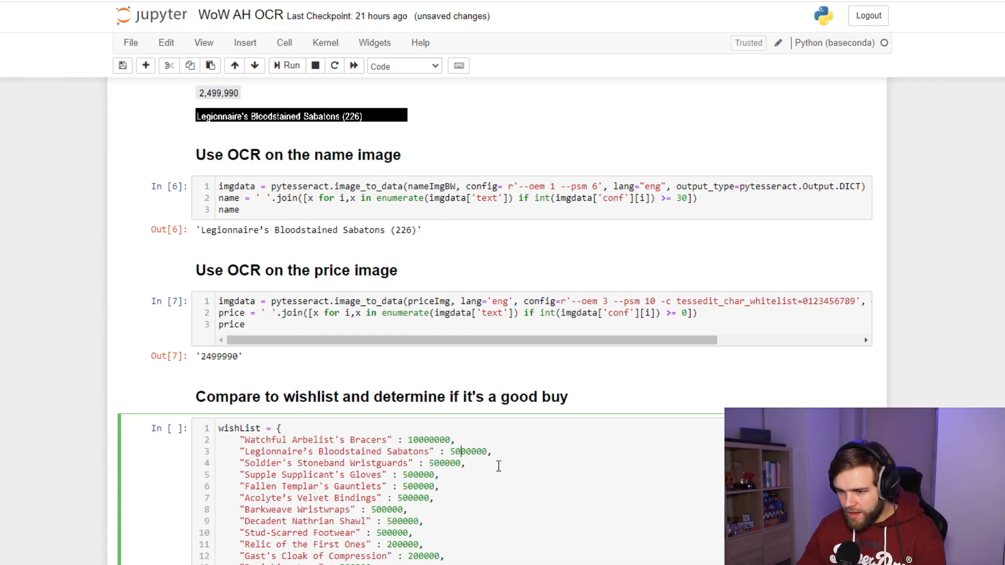
scroll("down", 3)
type("0")
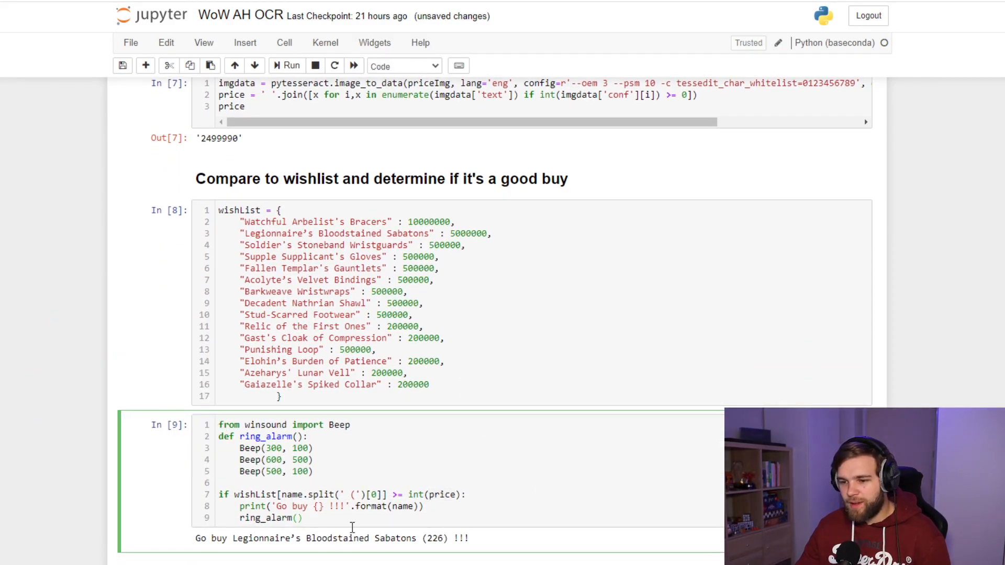
mouse_move(344, 532)
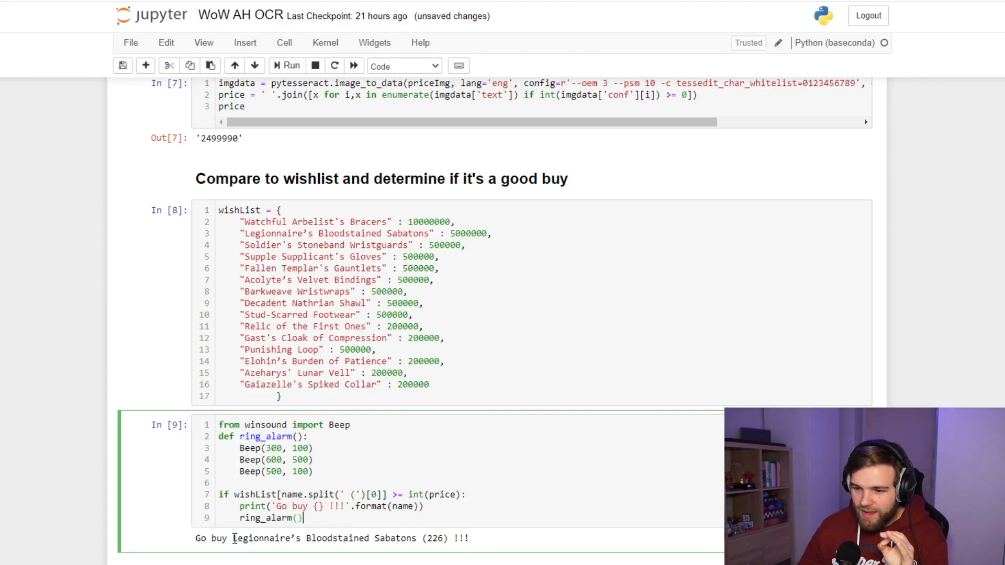
double_click(323, 539)
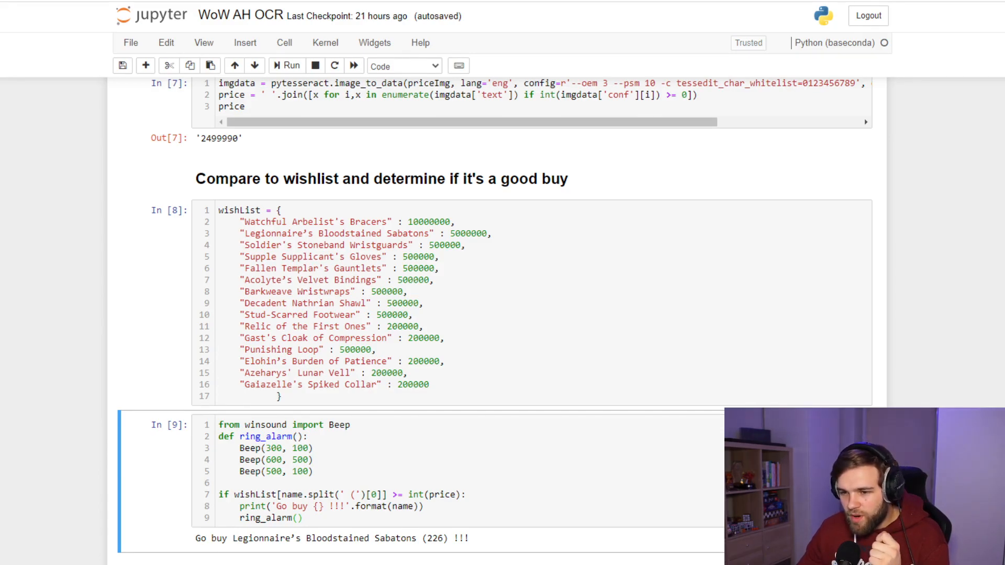
left_click(414, 397)
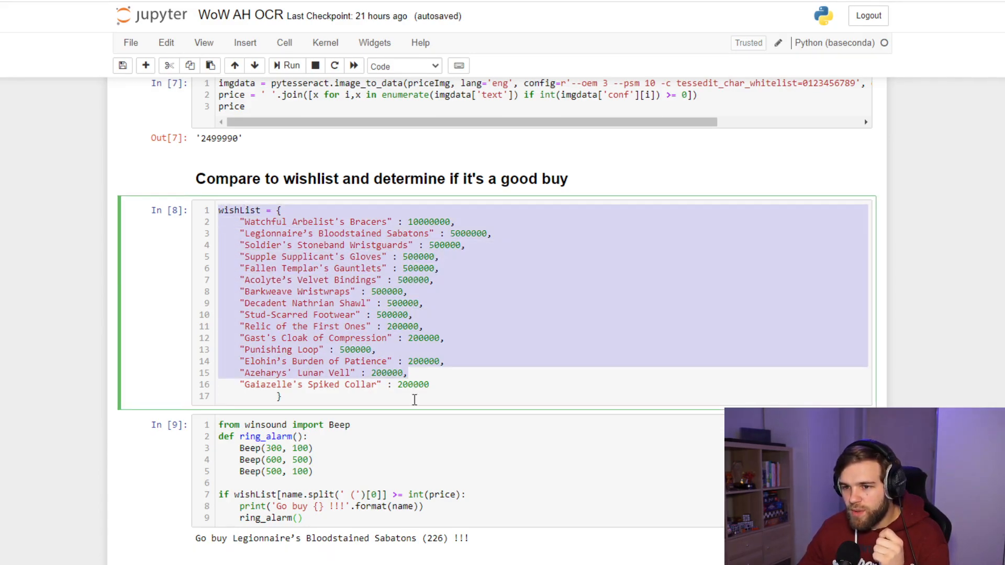
left_click(351, 516)
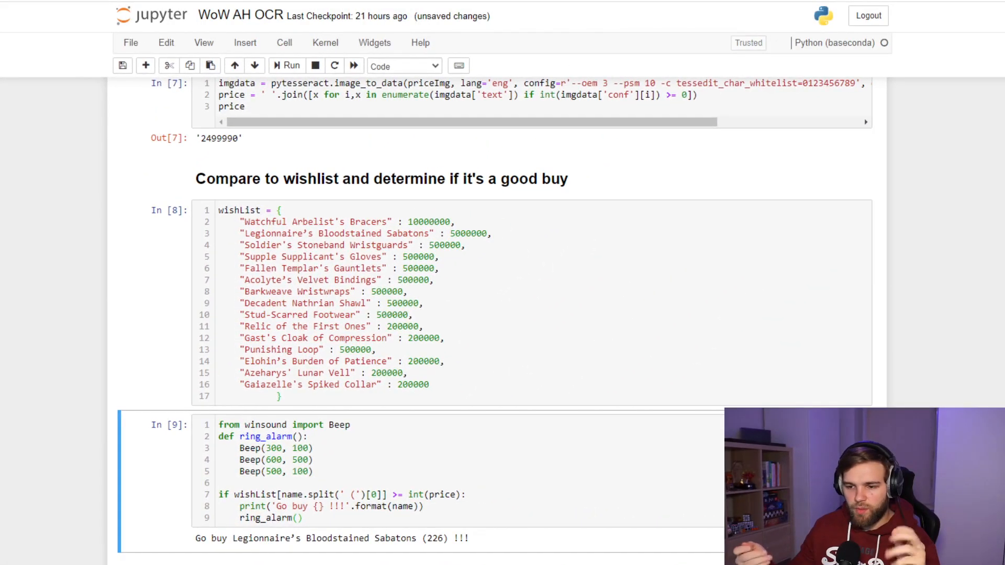
scroll("down", 3)
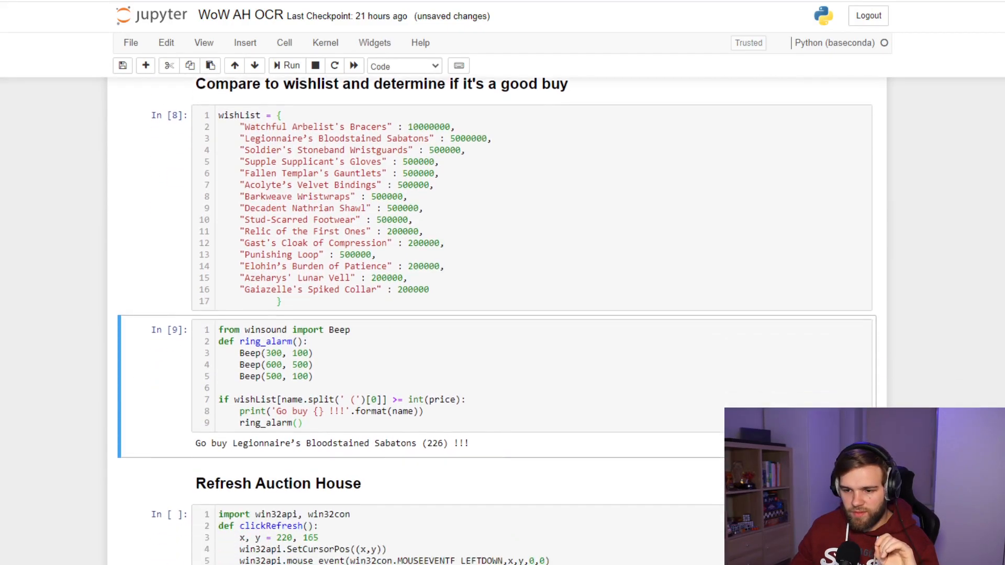
scroll("down", 3)
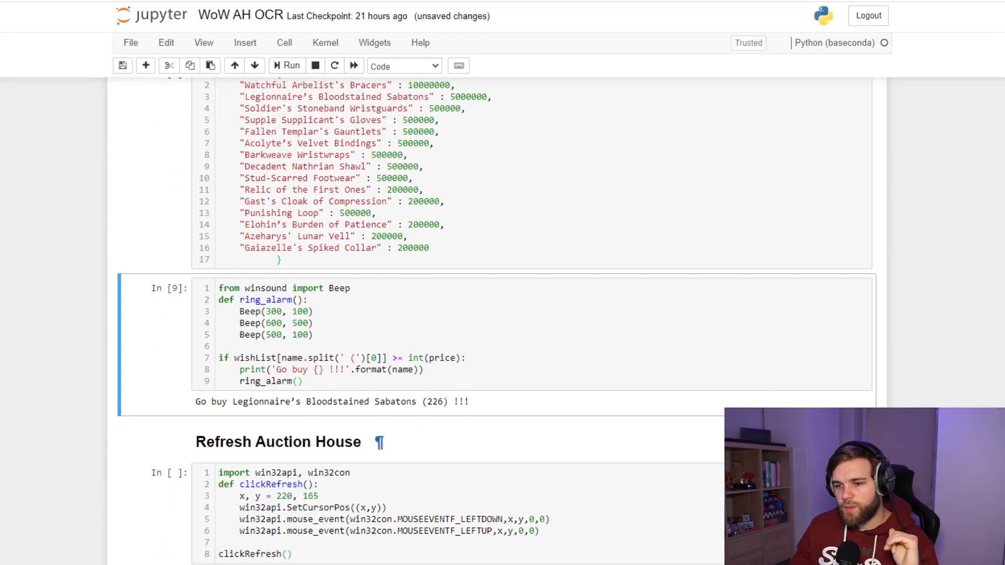
left_click(277, 442)
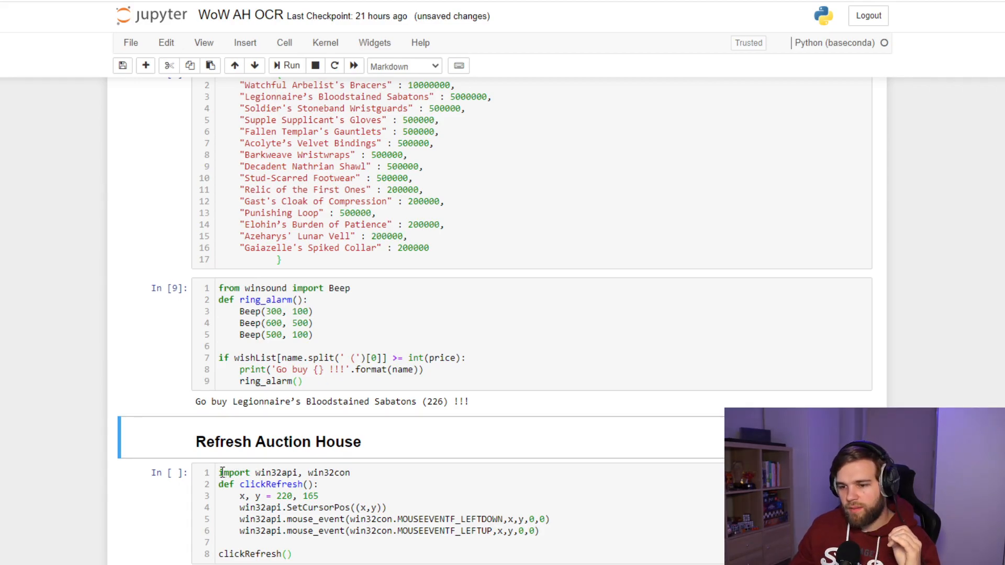
left_click(384, 530)
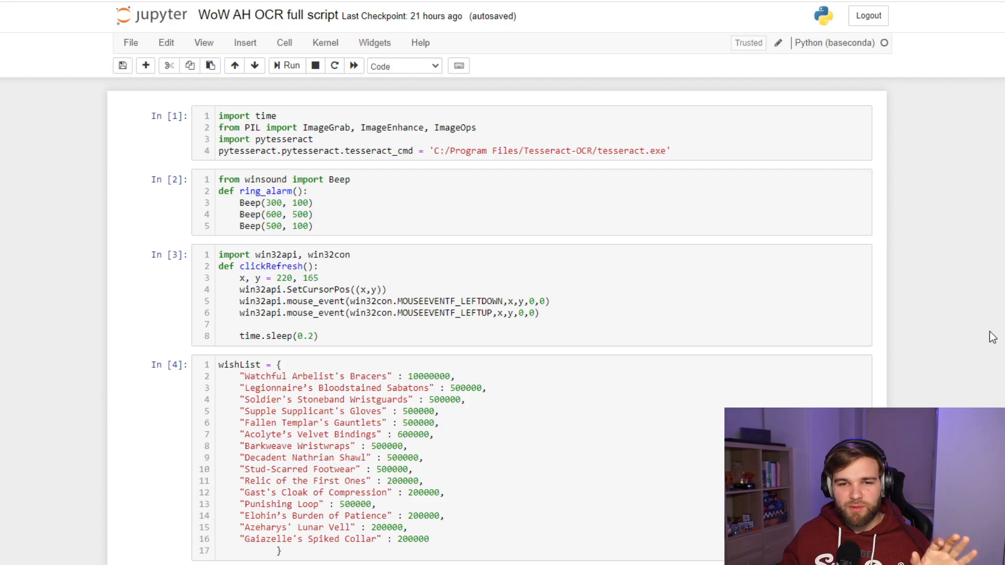
scroll("up", 3)
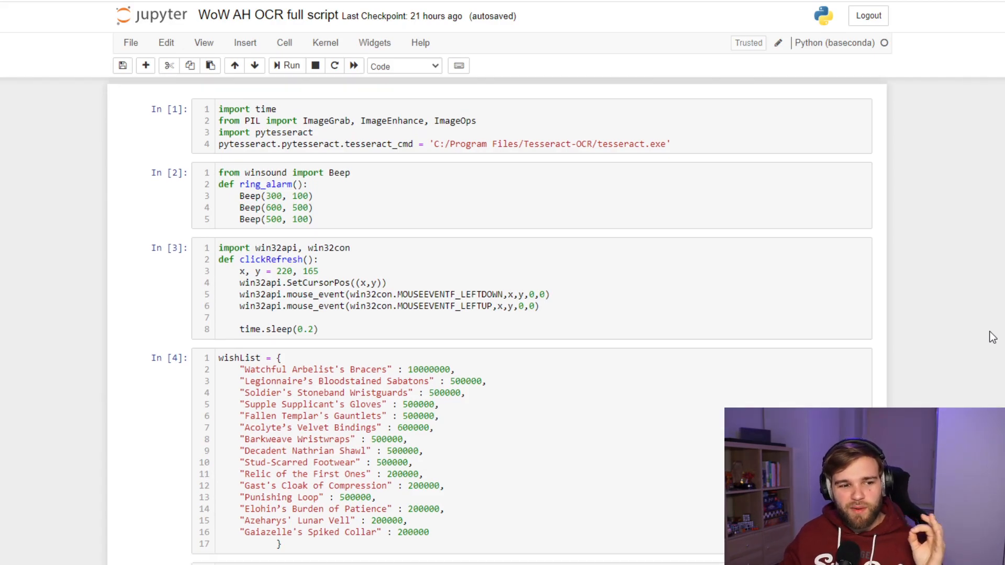
scroll("down", 3)
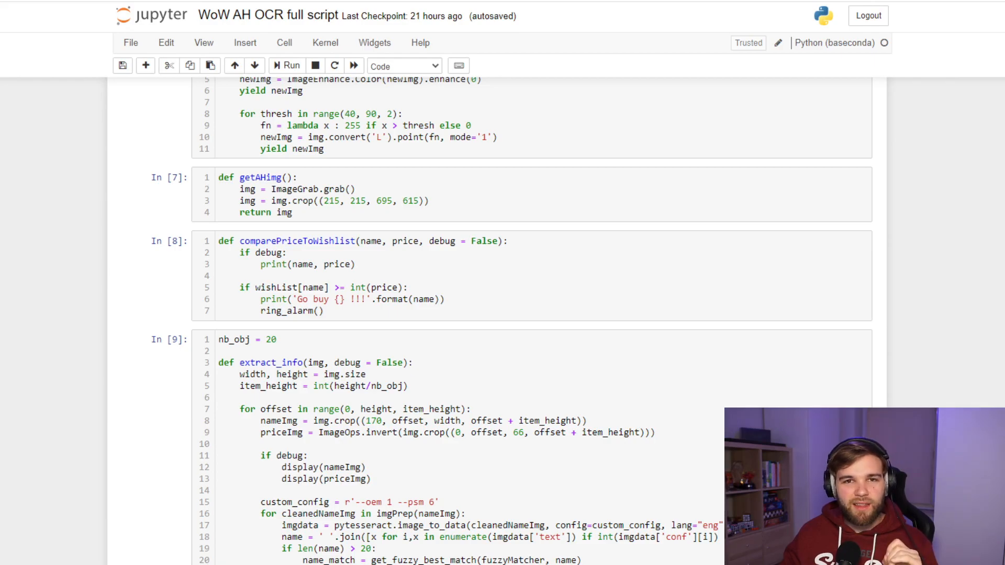
scroll("down", 3)
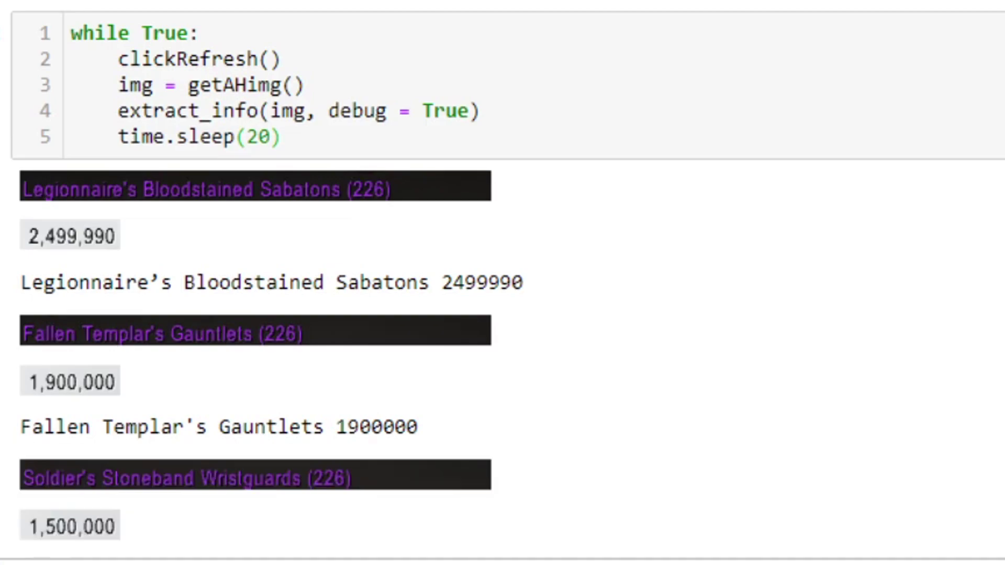
scroll("down", 3)
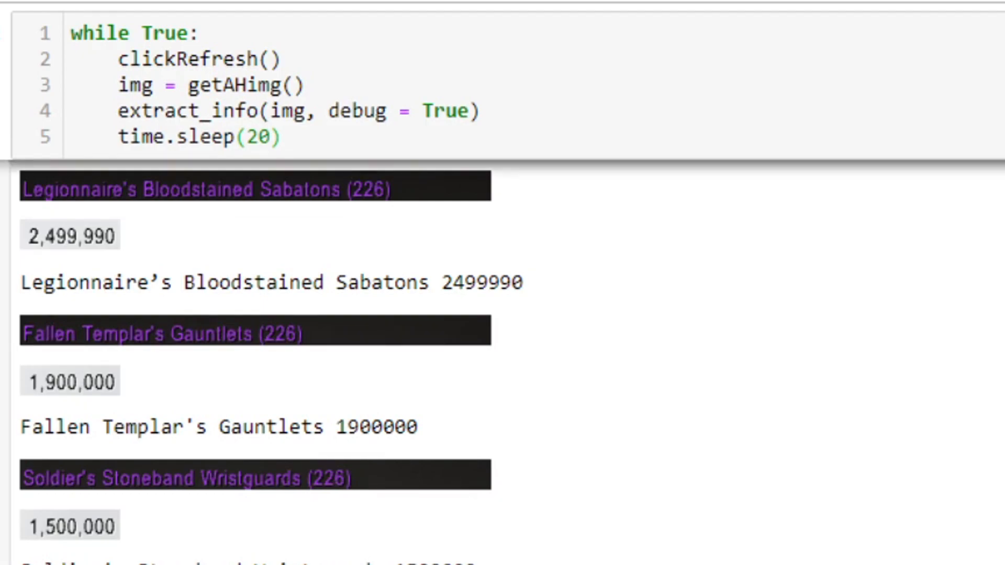
scroll("down", 3)
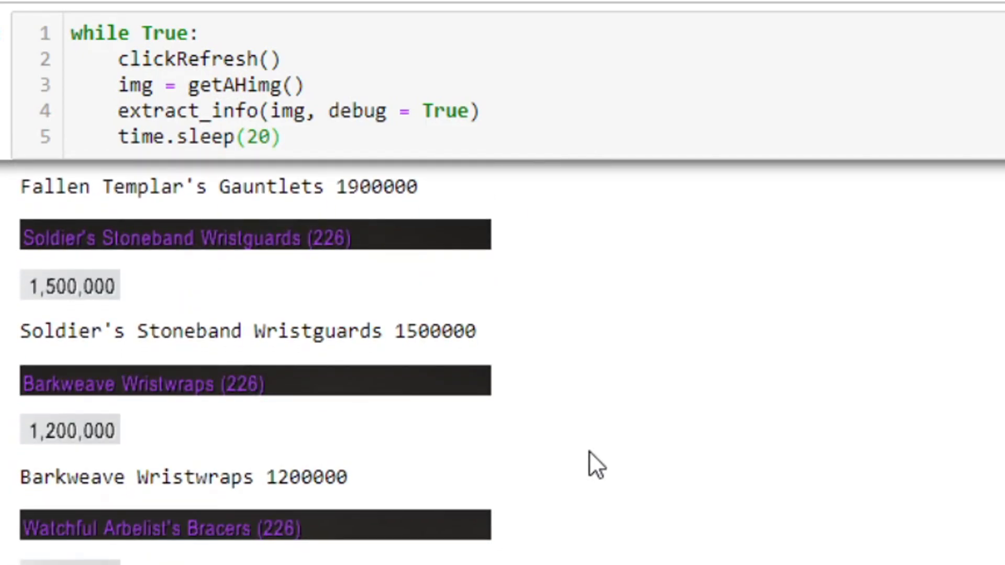
scroll("down", 3)
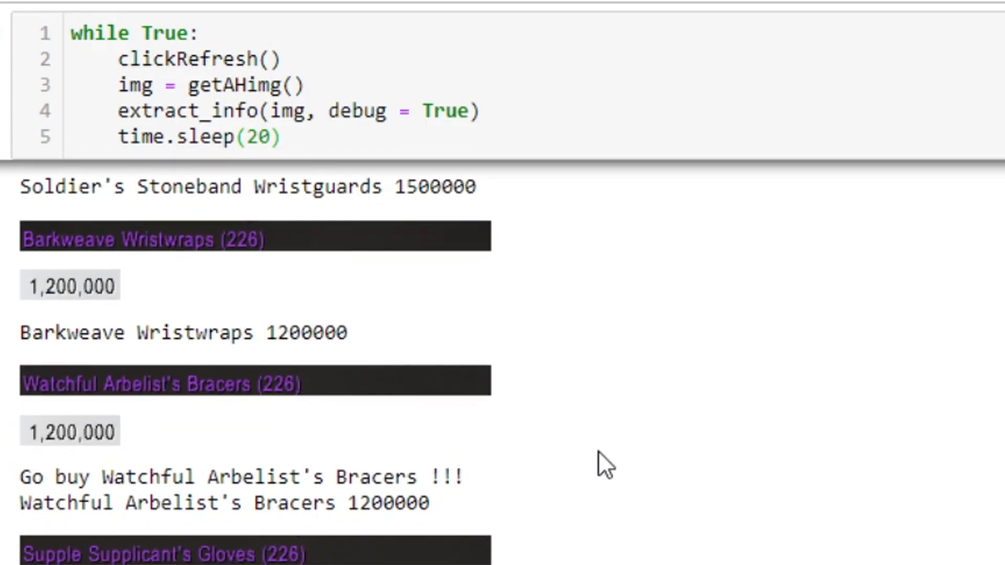
scroll("down", 3)
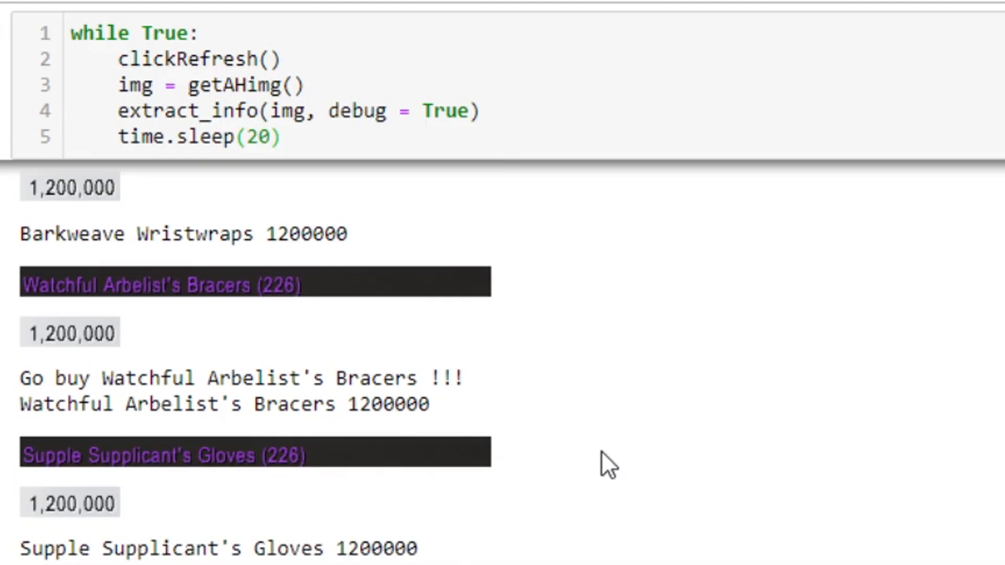